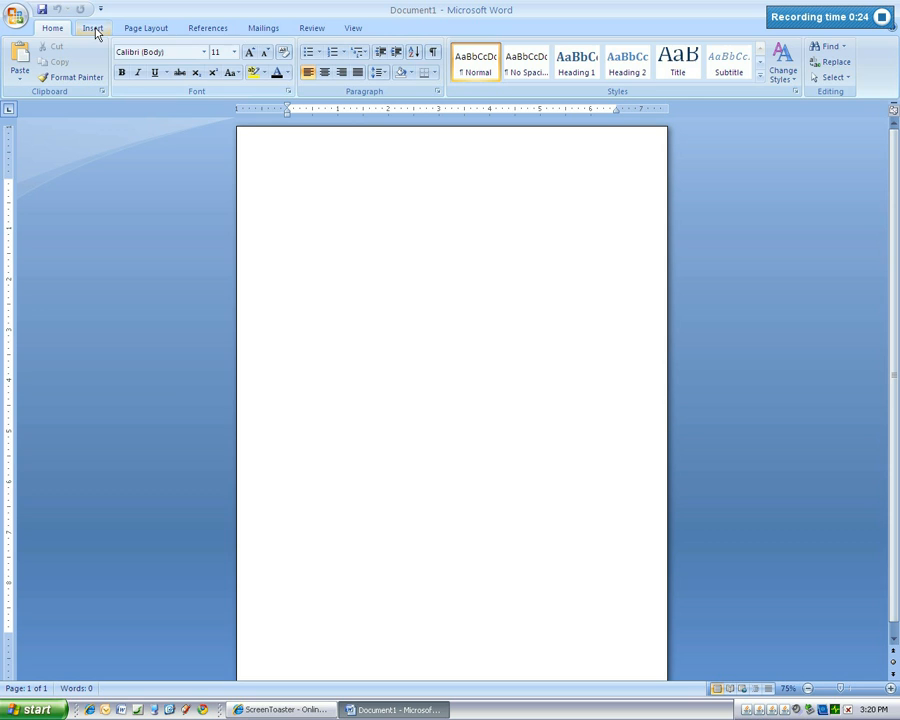
Look over the Insert, Page Layout, View and Review ribbons, then return to Home
left_click(92, 28)
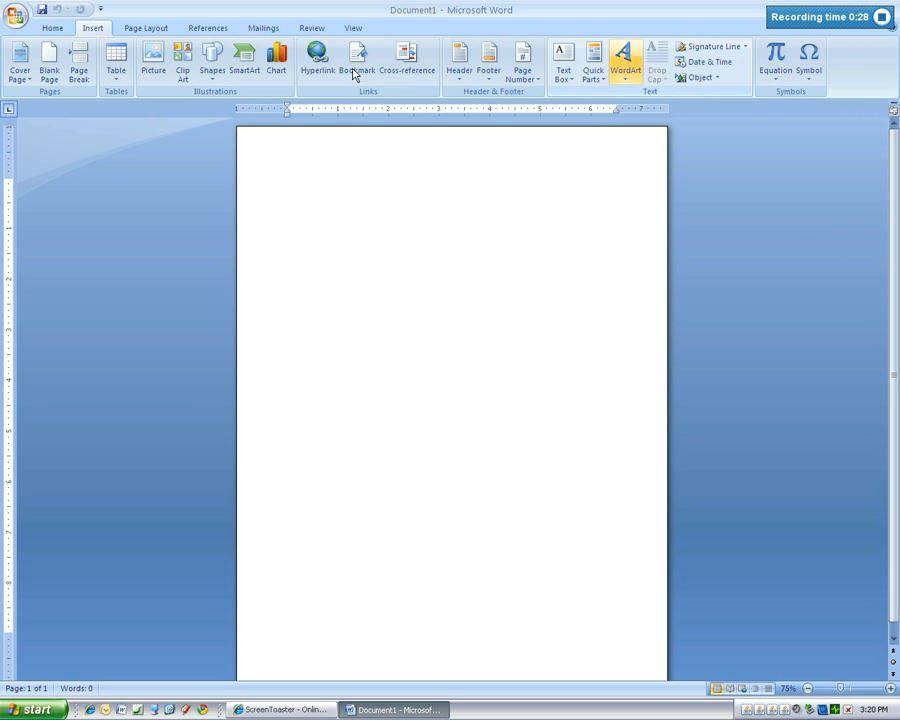
left_click(146, 28)
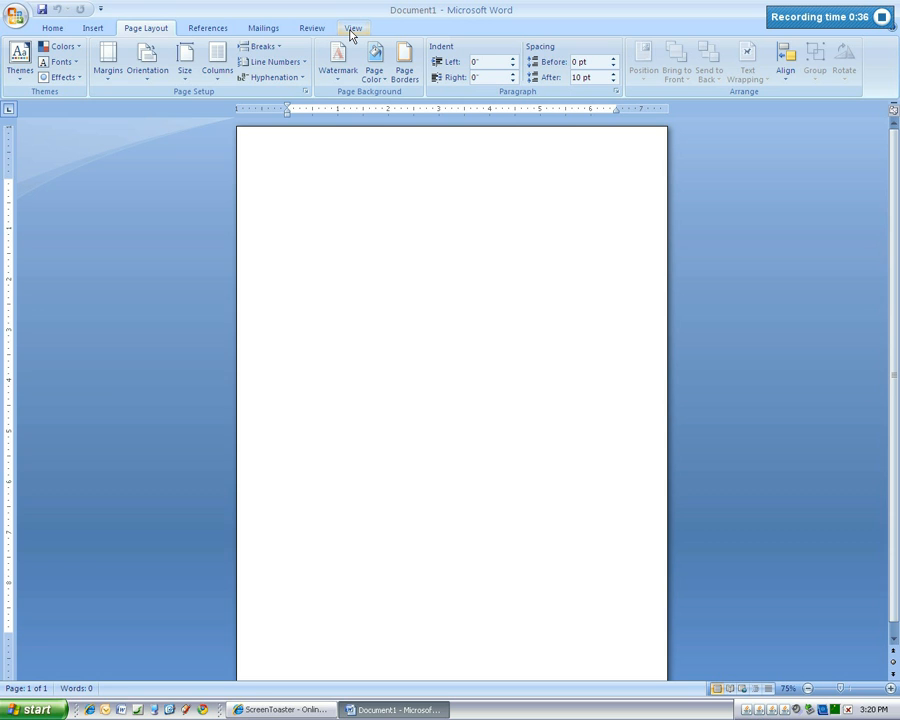
left_click(352, 28)
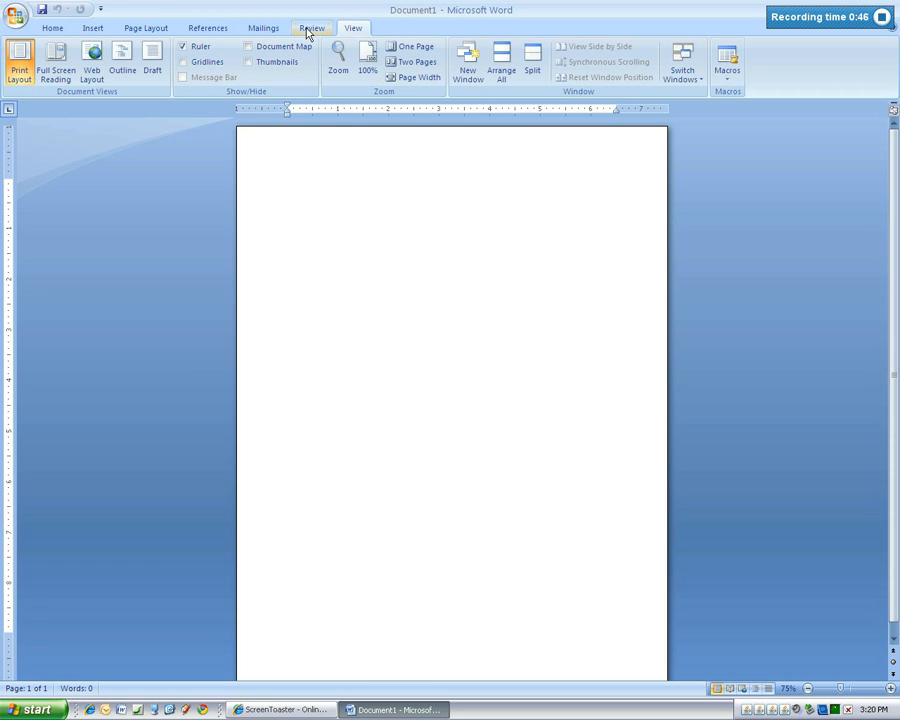
left_click(312, 28)
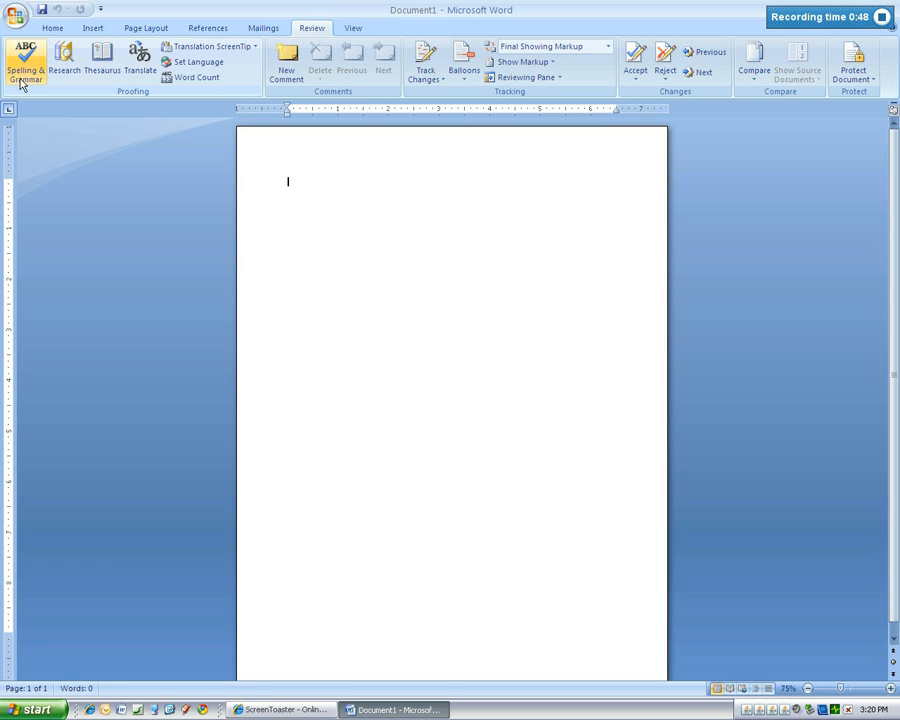
mouse_move(24, 62)
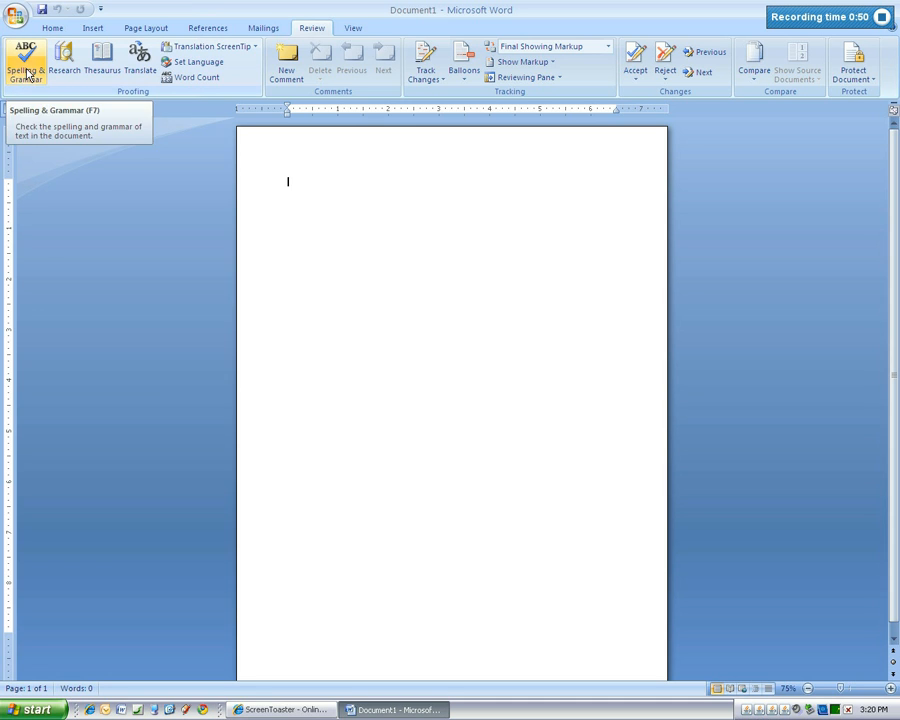
mouse_move(64, 56)
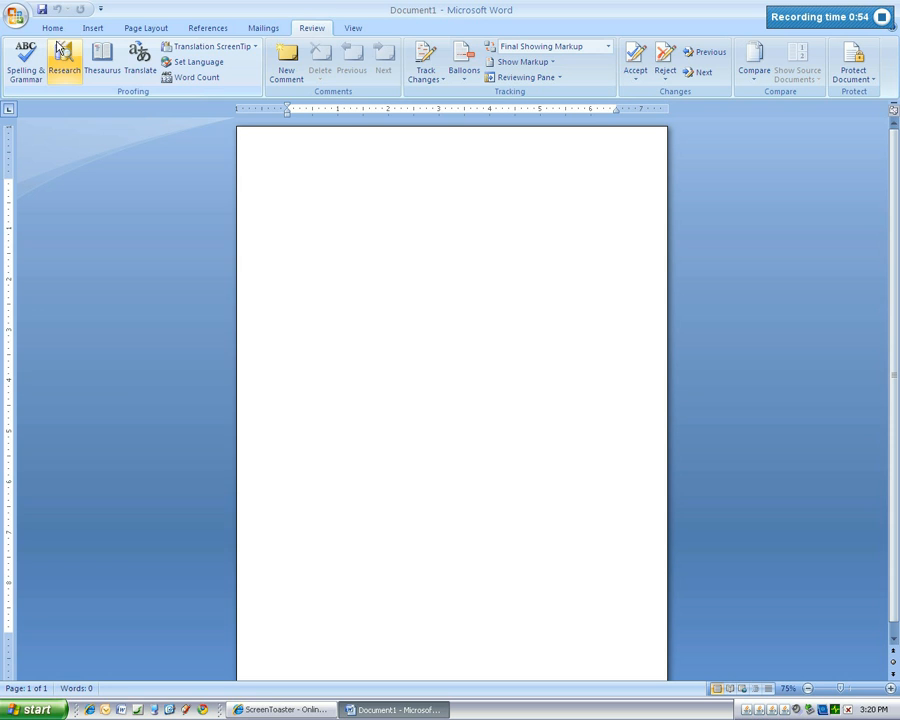
left_click(52, 28)
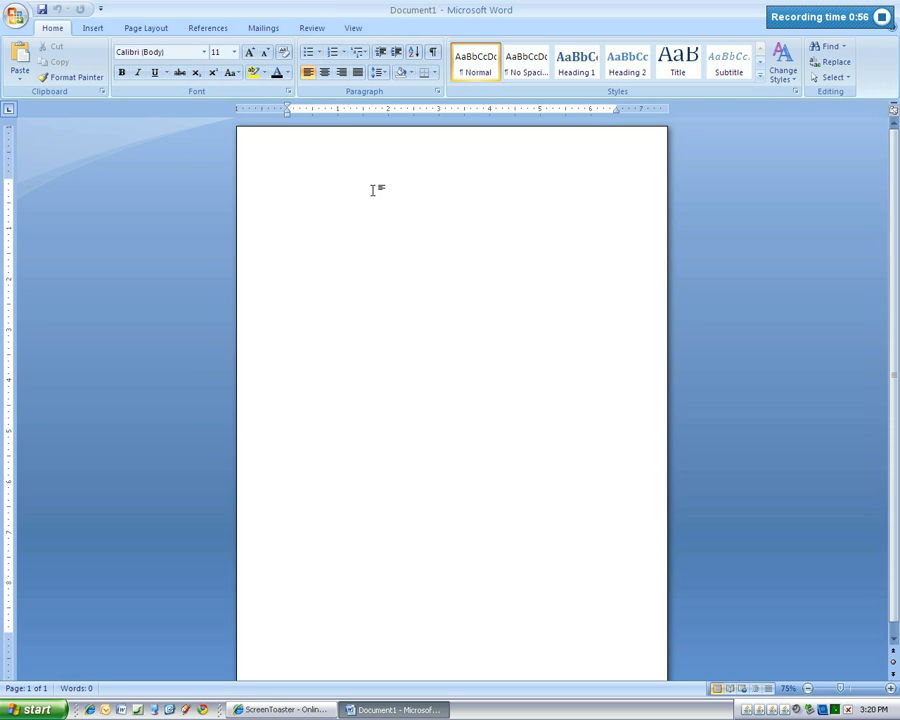
left_click(288, 184)
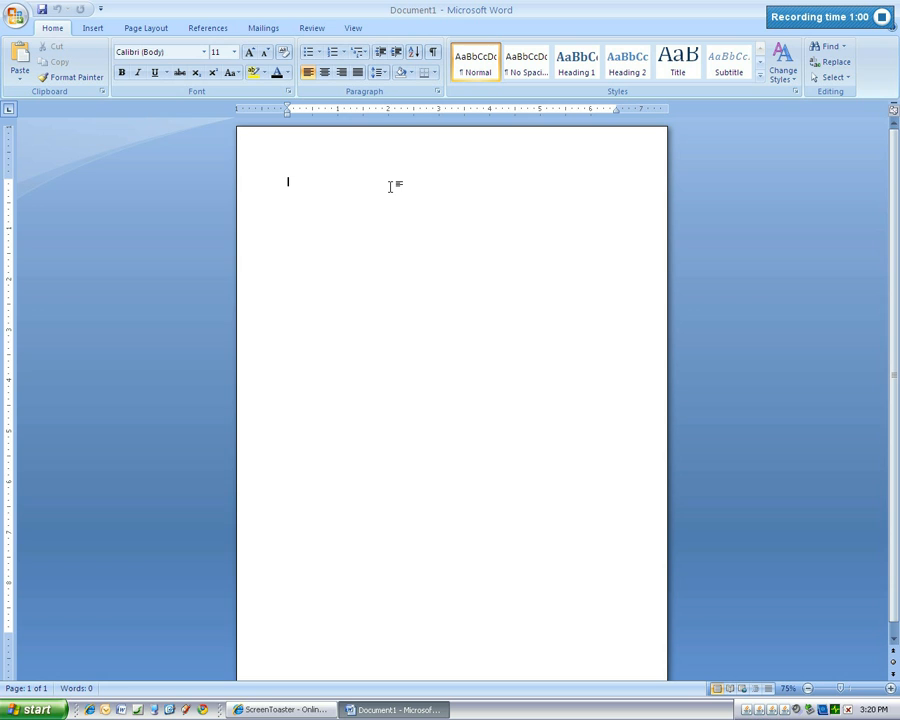
mouse_move(256, 176)
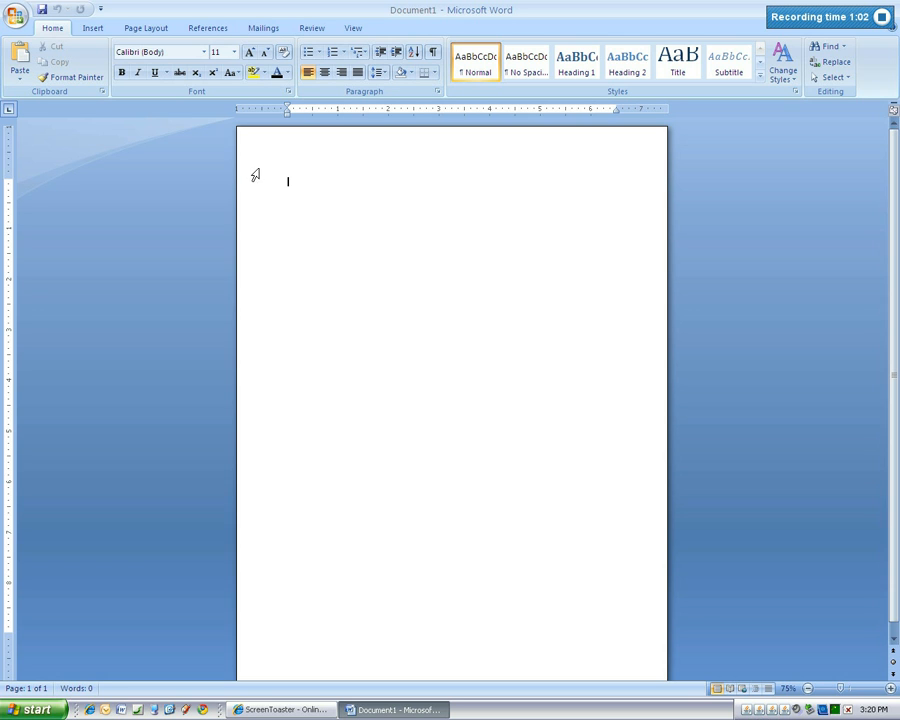
mouse_move(322, 176)
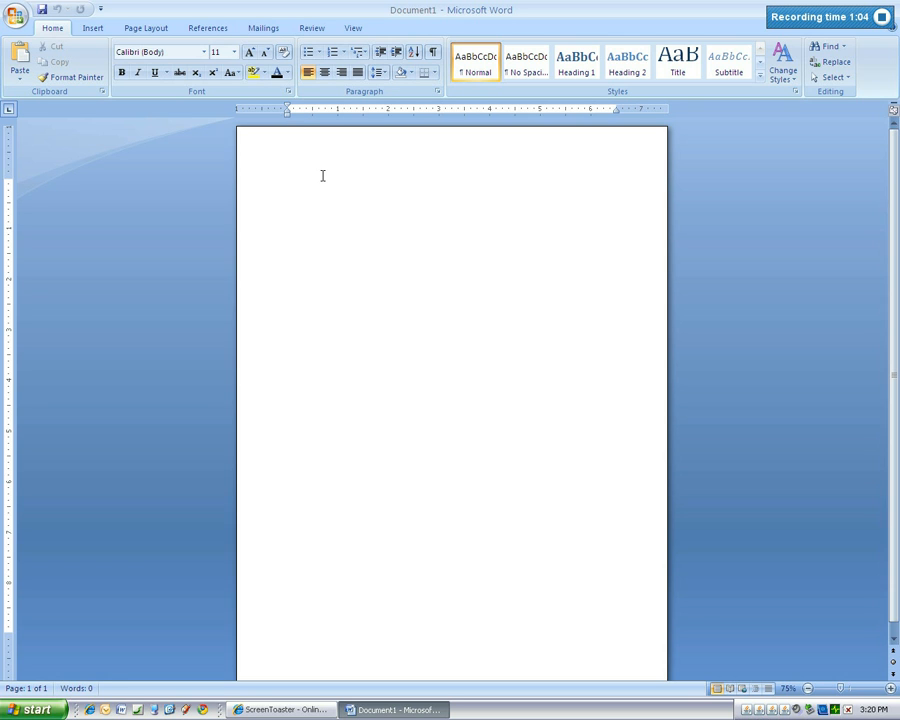
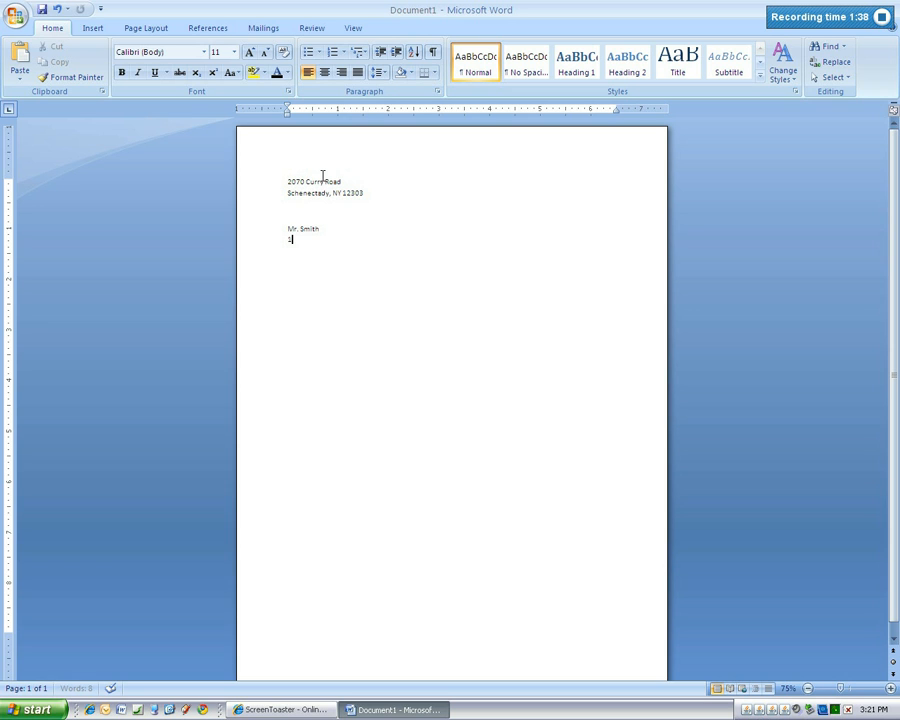
Write the recipient's street line and Anyplace, New York 12345
type("123 Any Street")
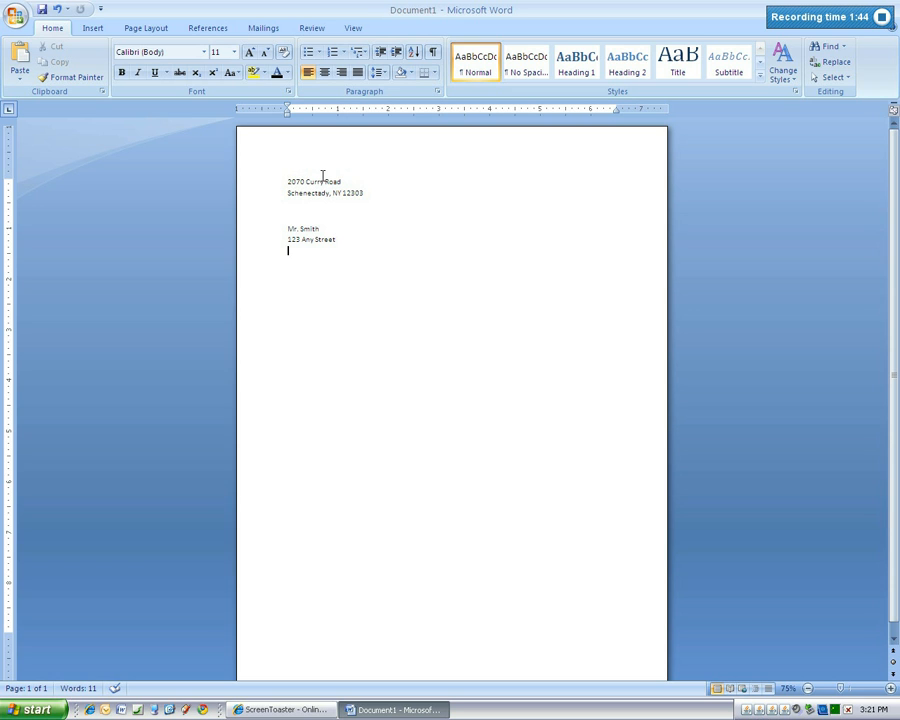
type("Anyp")
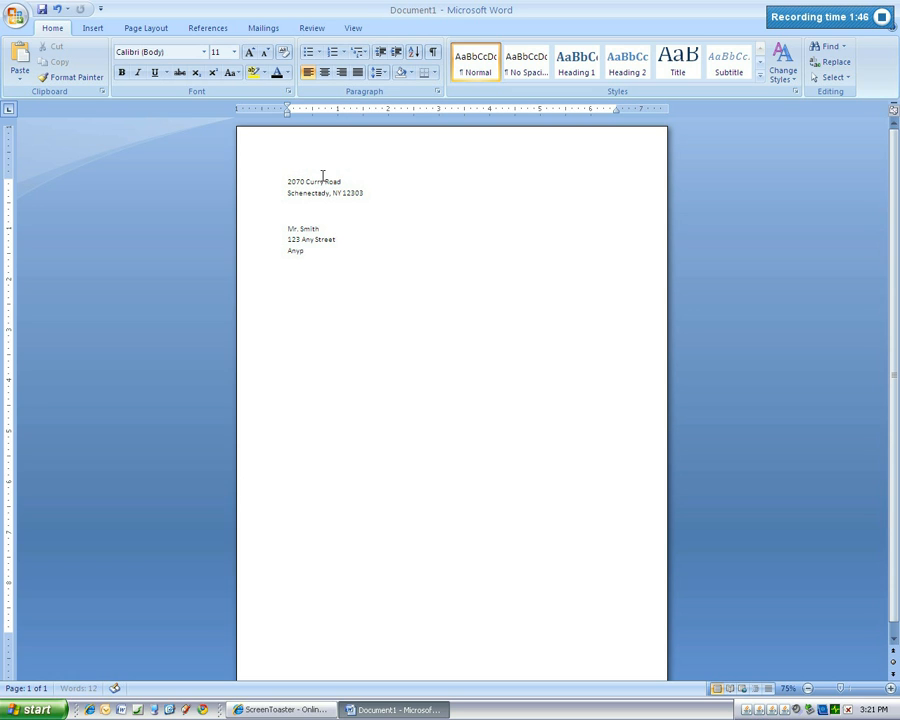
type("lace,")
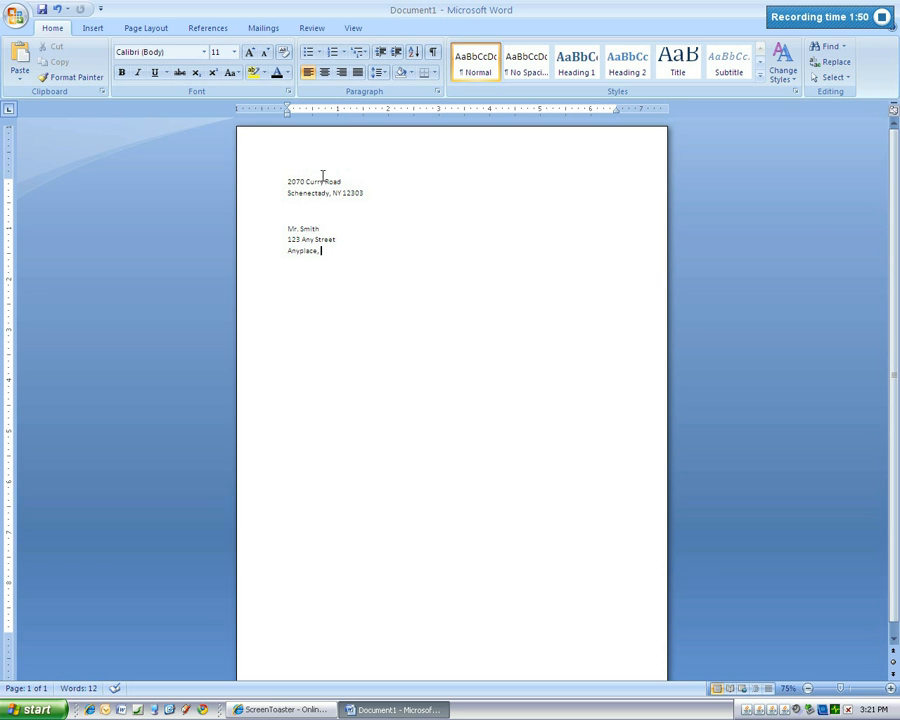
type("N")
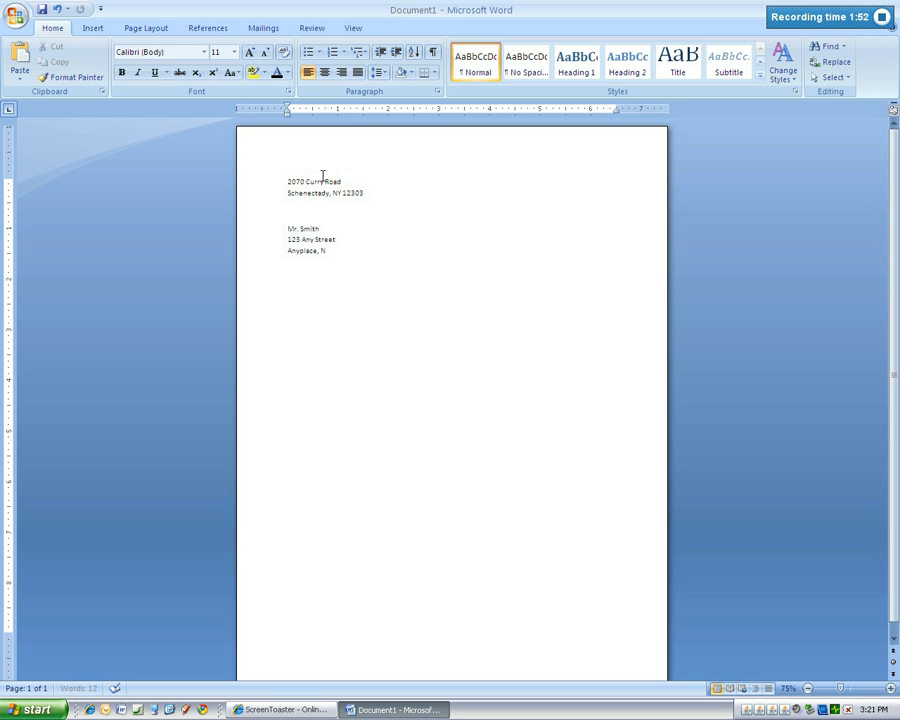
type("ew York")
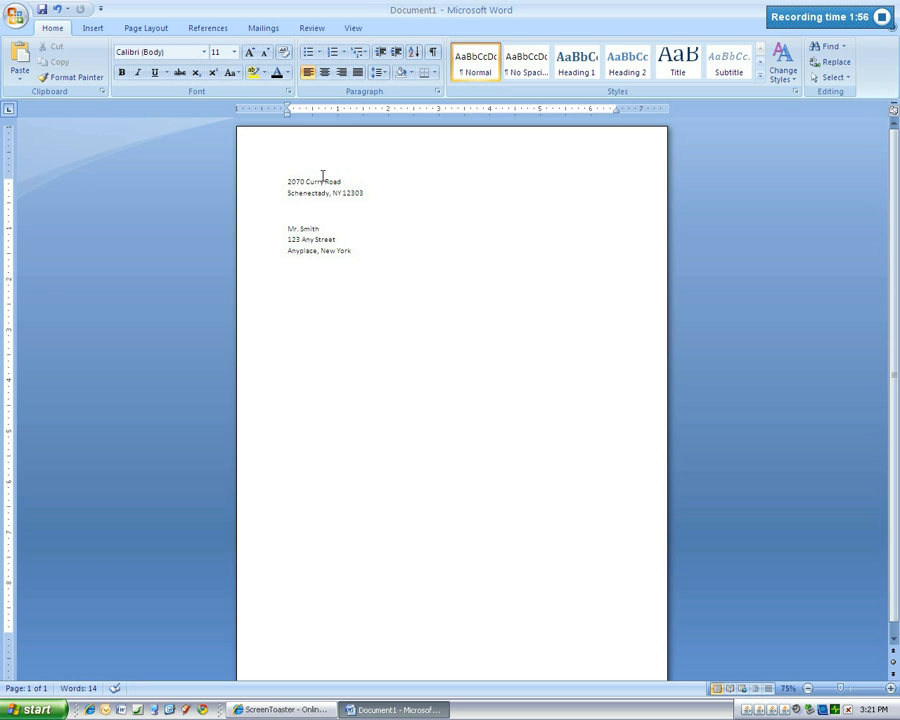
type("12")
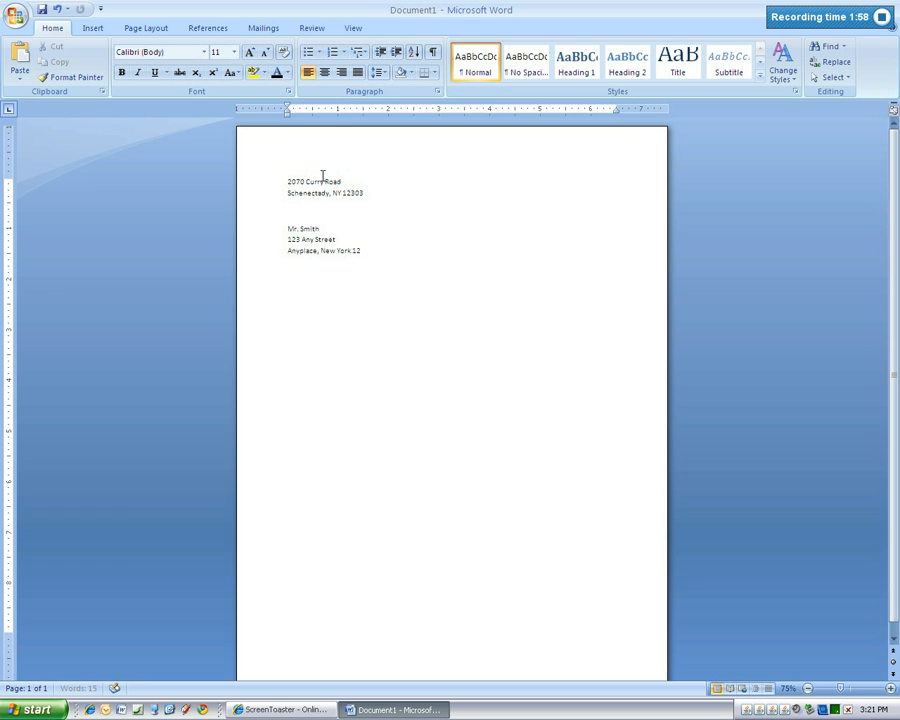
type("3")
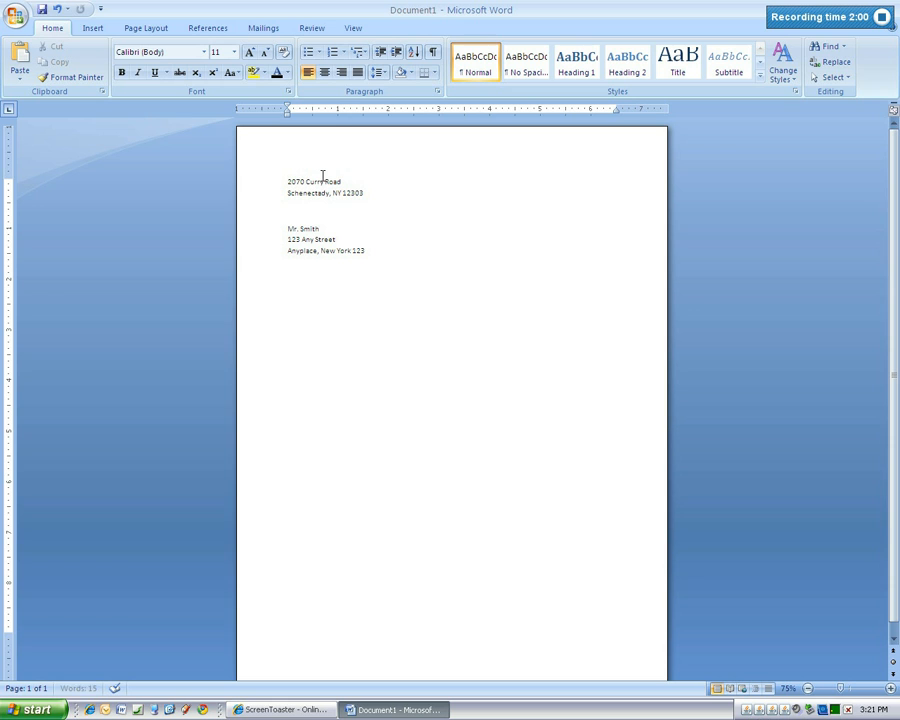
type("45")
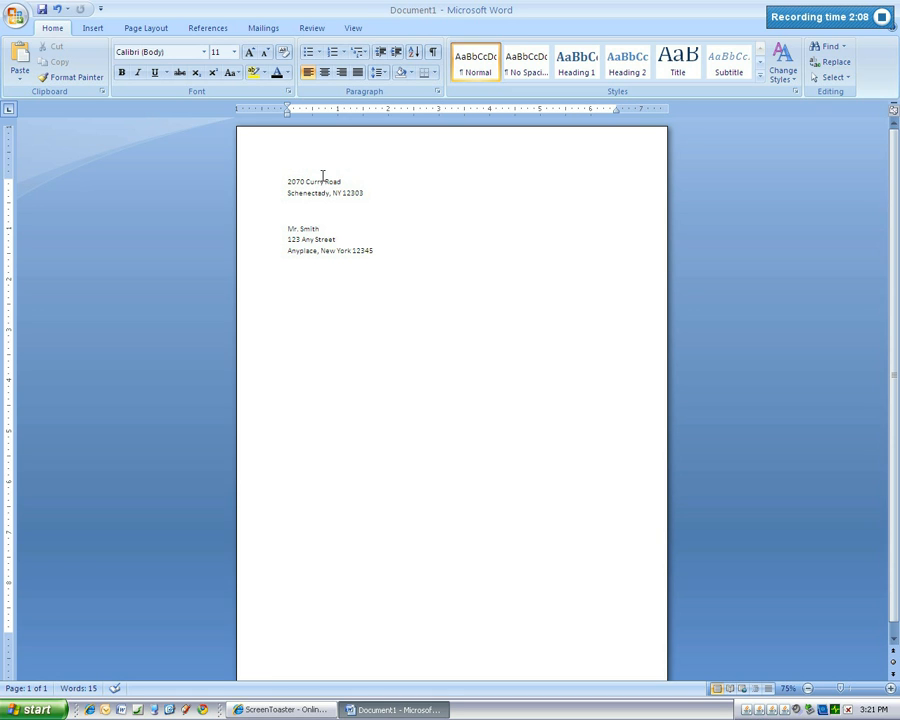
type("(518")
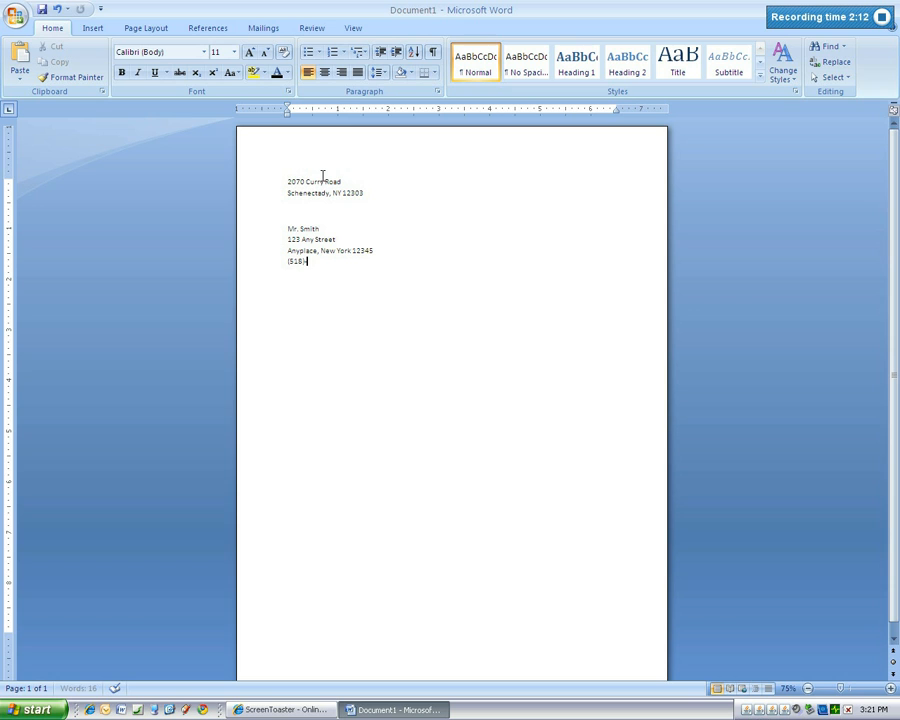
type("-123-")
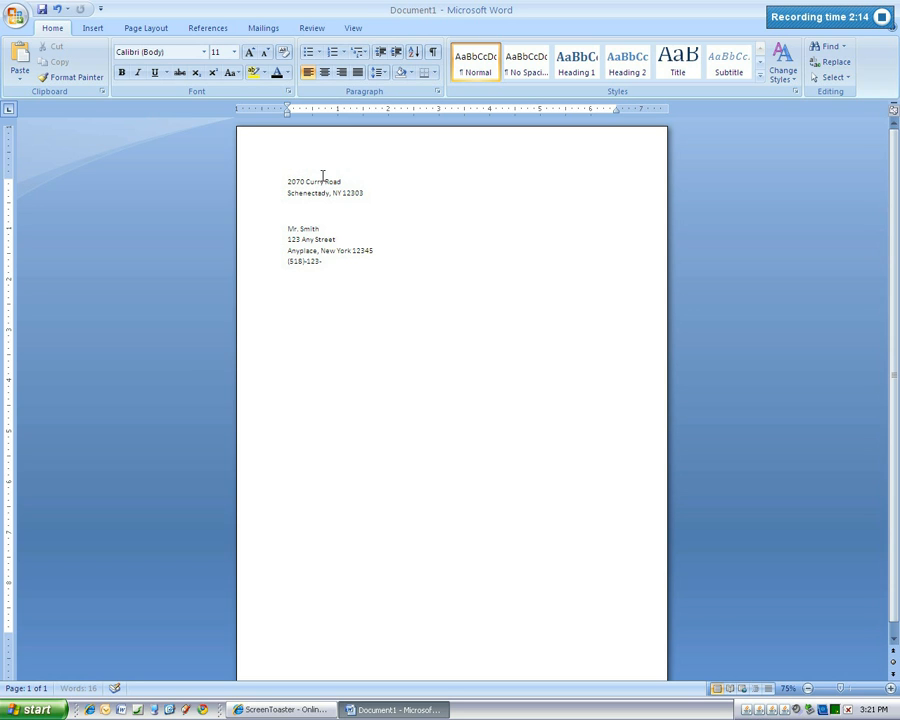
type("4567")
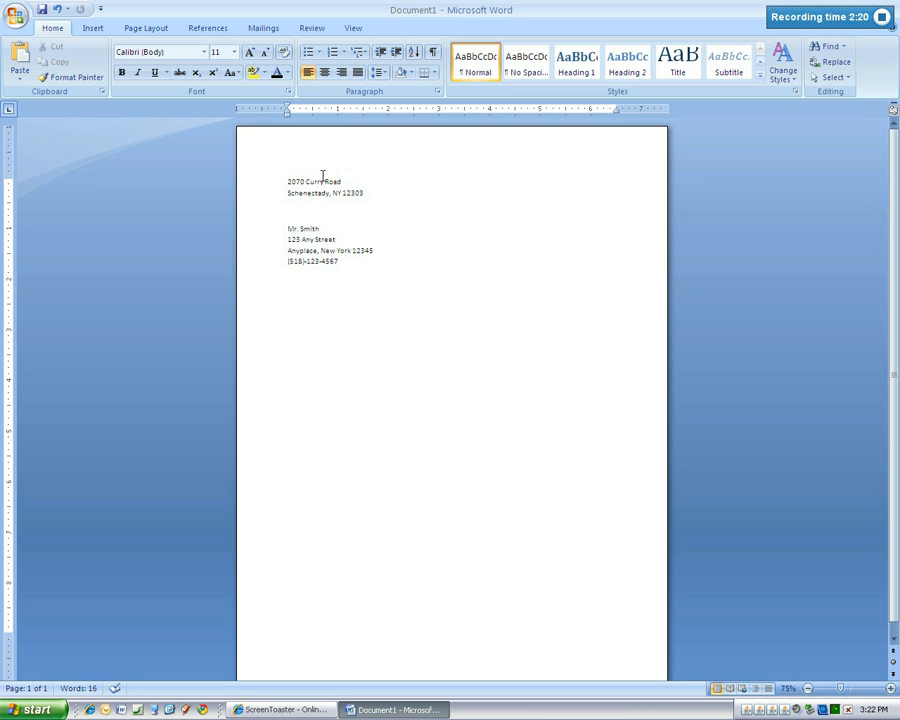
Write the salutation 'Dear Mr. Smith,' below the recipient block
type("De")
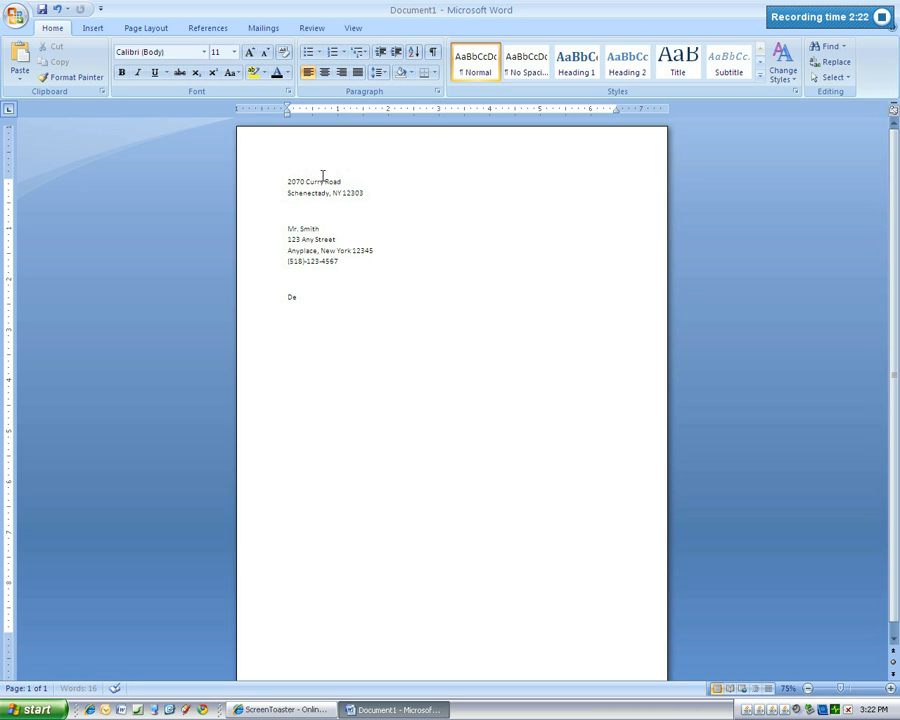
type("ar Mr. Sm")
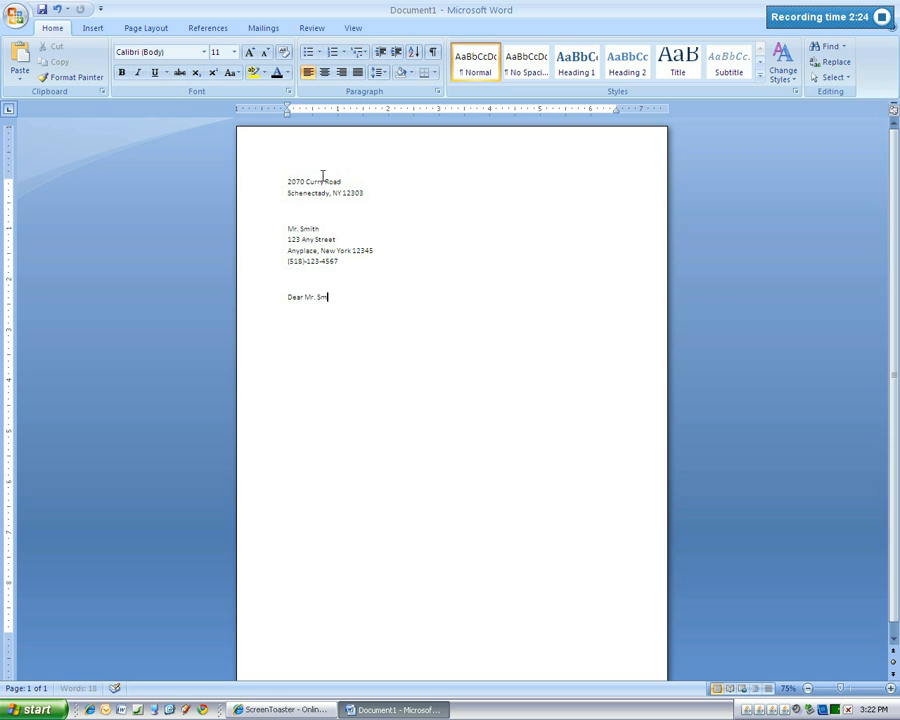
type("ith,")
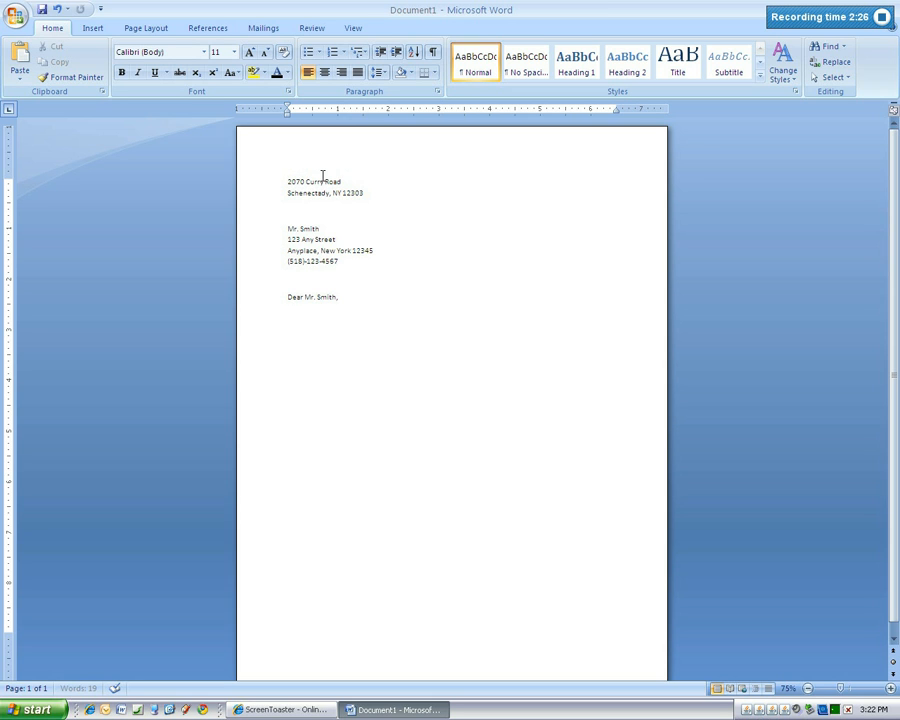
mouse_move(220, 248)
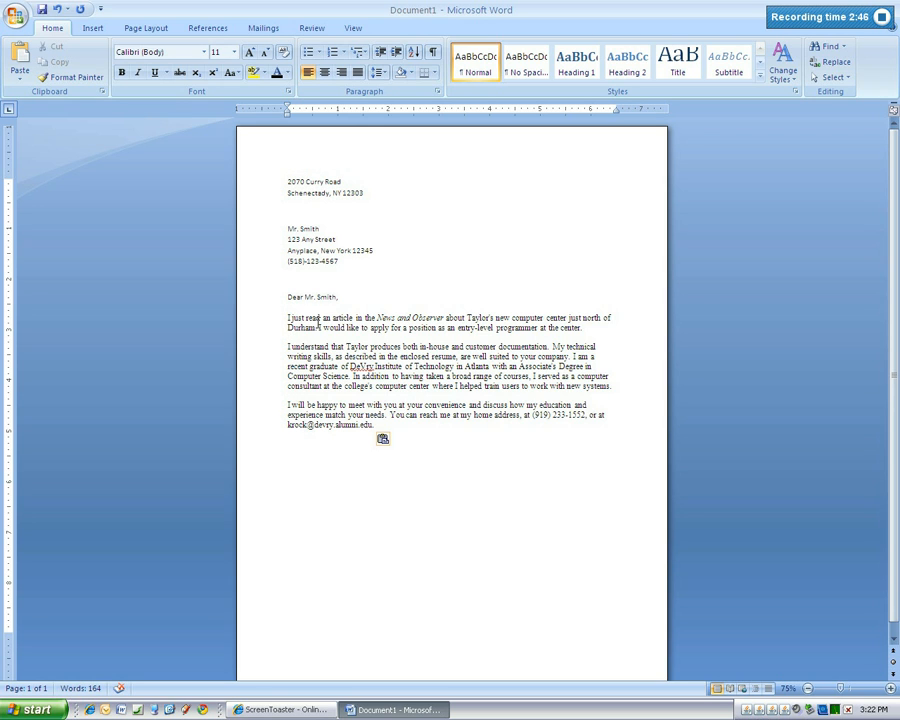
Select the whole letter and set it in Maiandra GD at size 14
left_click(288, 444)
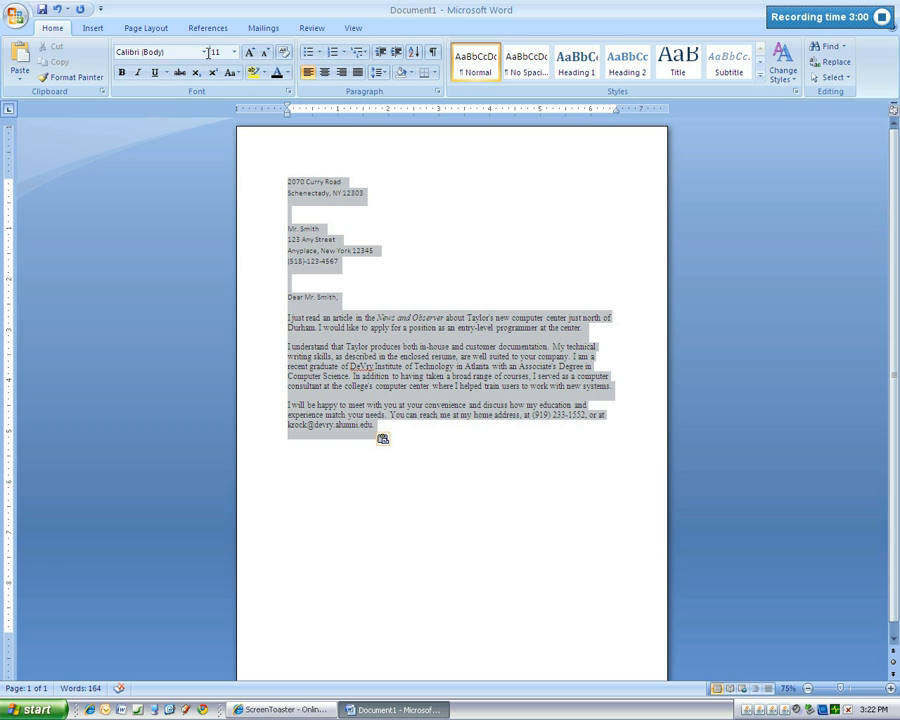
triple_click(160, 52)
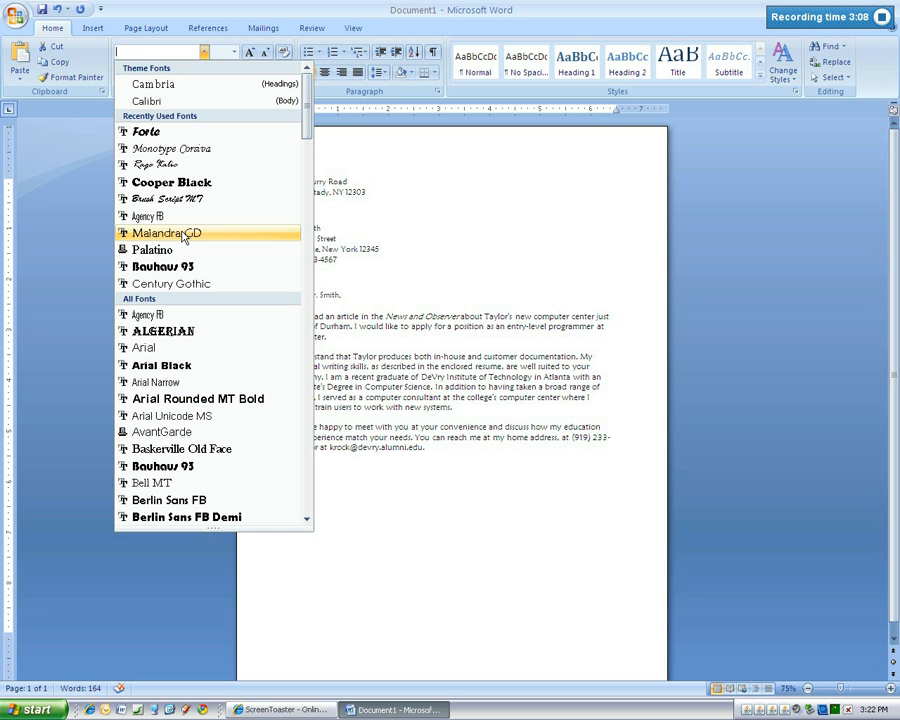
left_click(166, 232)
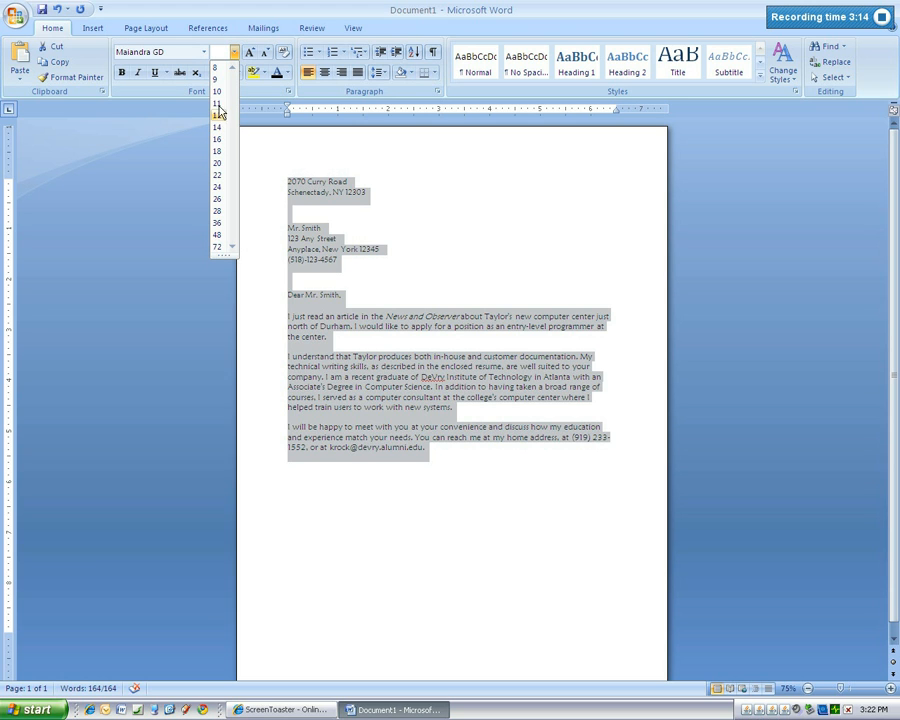
left_click(216, 114)
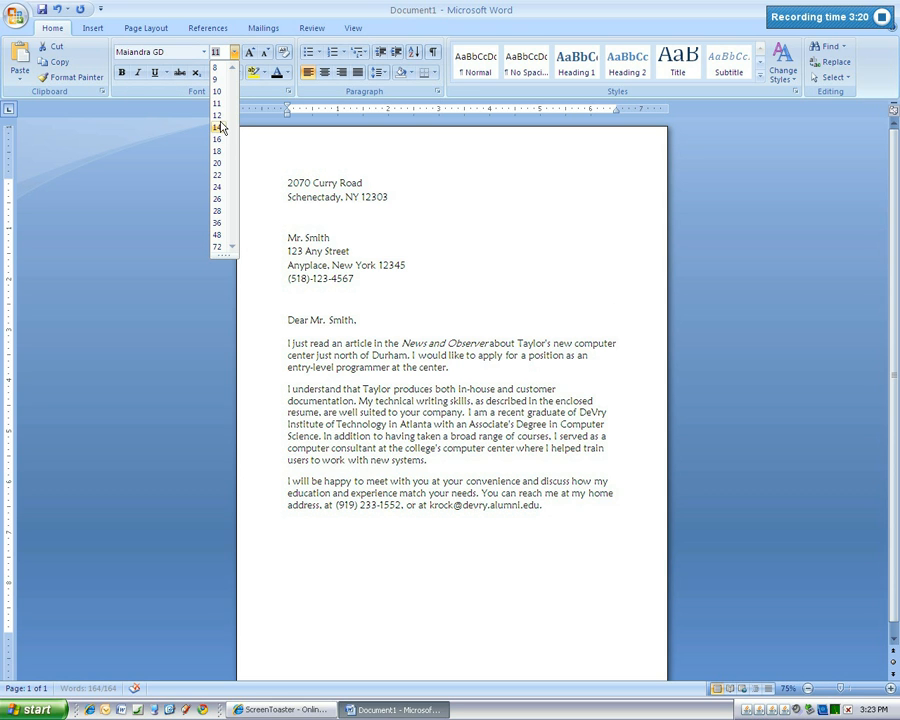
left_click(216, 114)
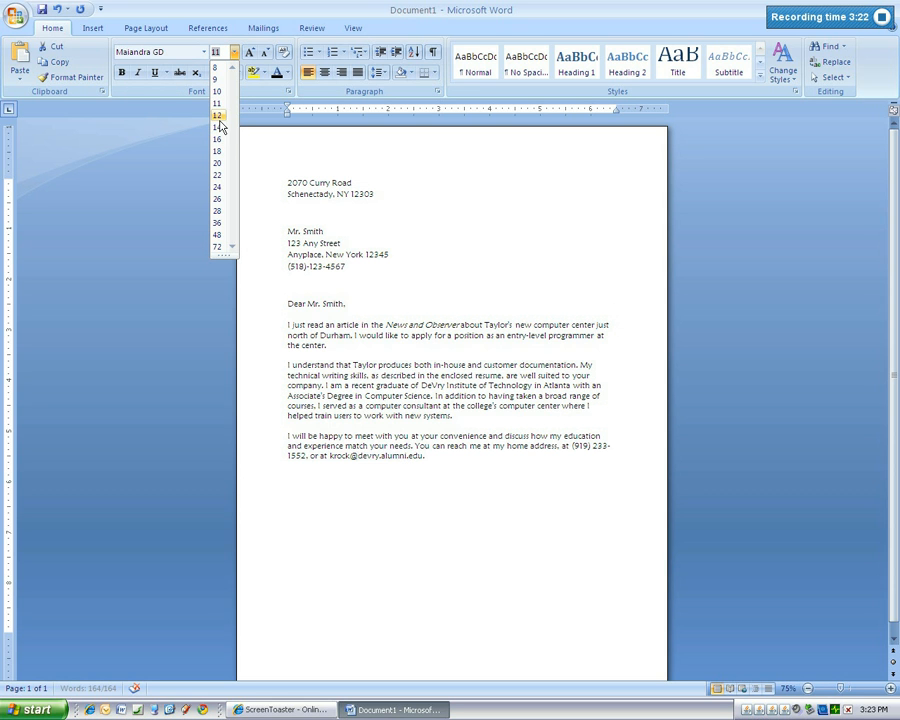
left_click(216, 128)
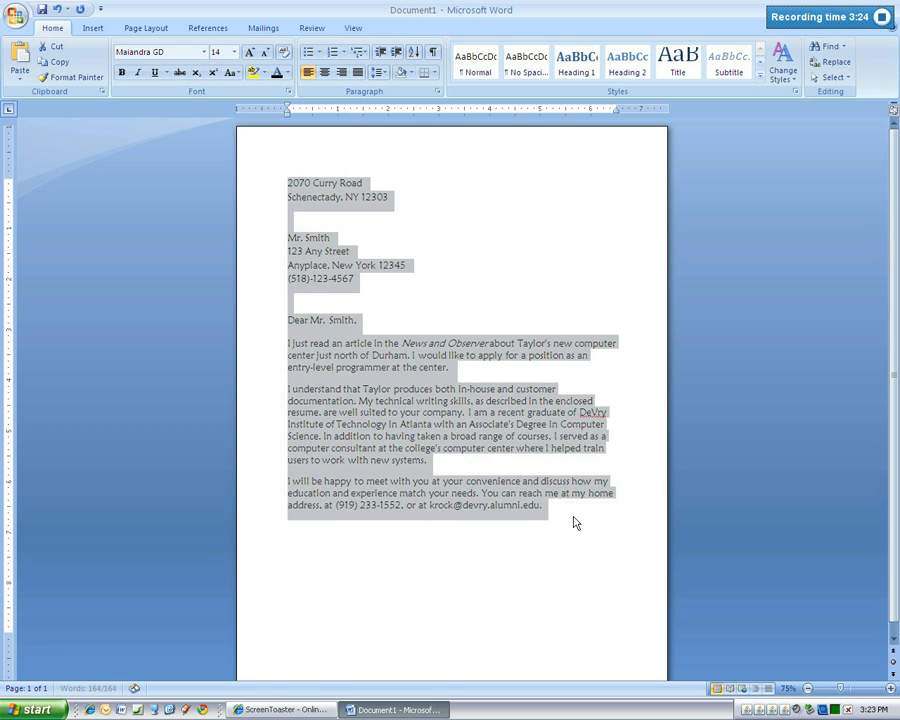
left_click(544, 516)
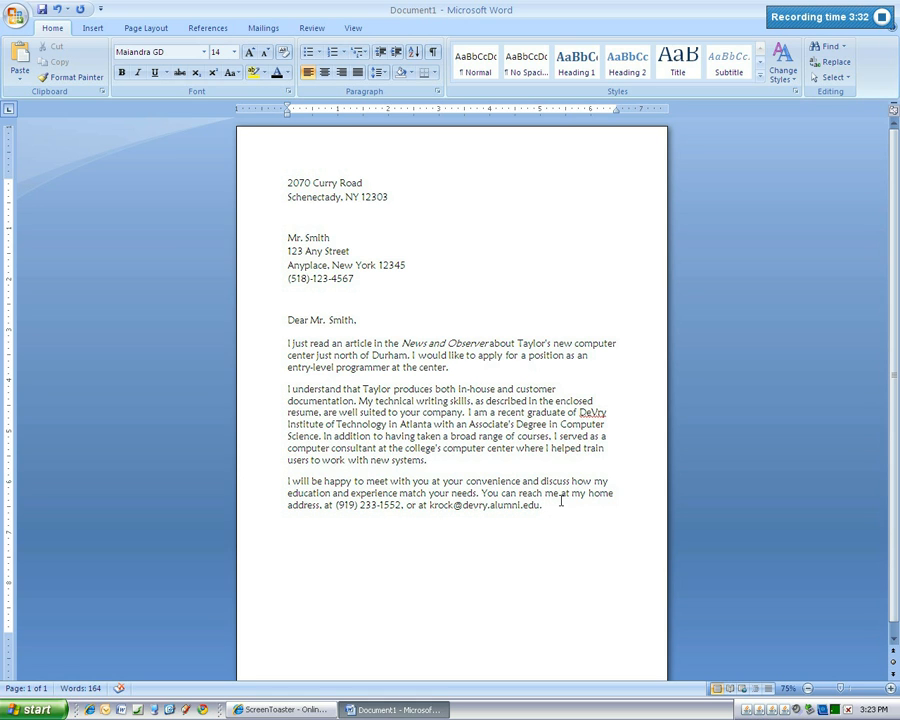
Add the closing 'Sincerely.' on a new line after the last paragraph
key("enter")
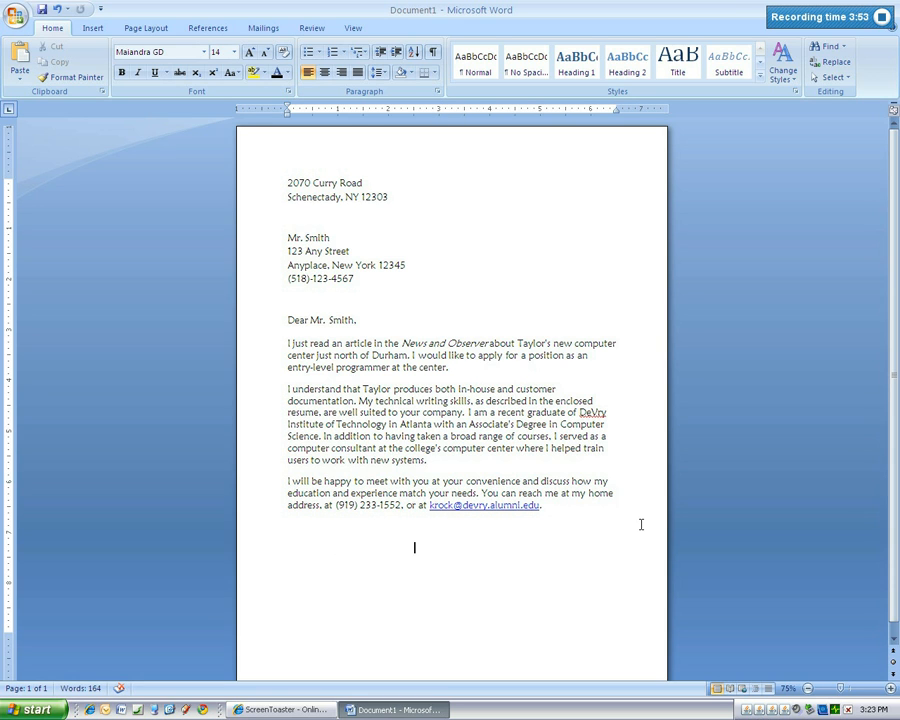
type("Sinc")
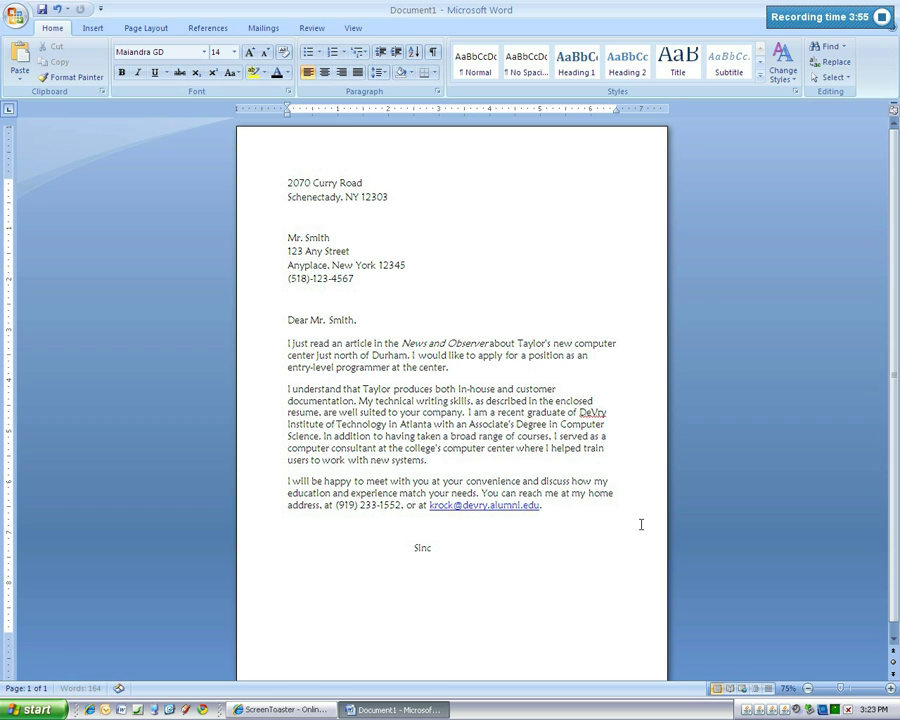
type("erly")
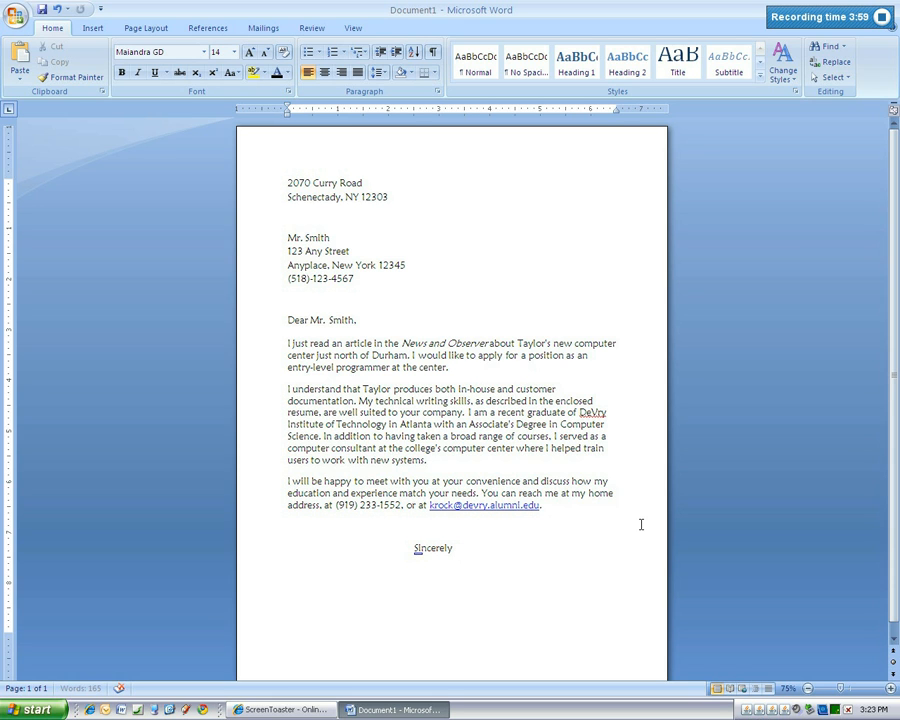
type(".")
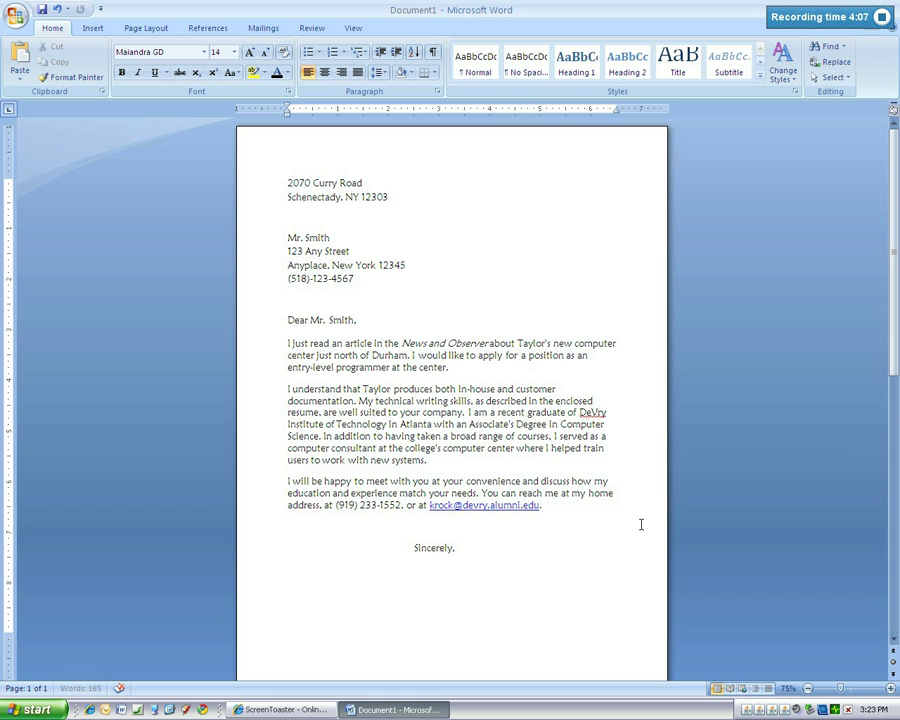
Write the signer's name Mr.Blais a few lines below the closing
left_click(364, 612)
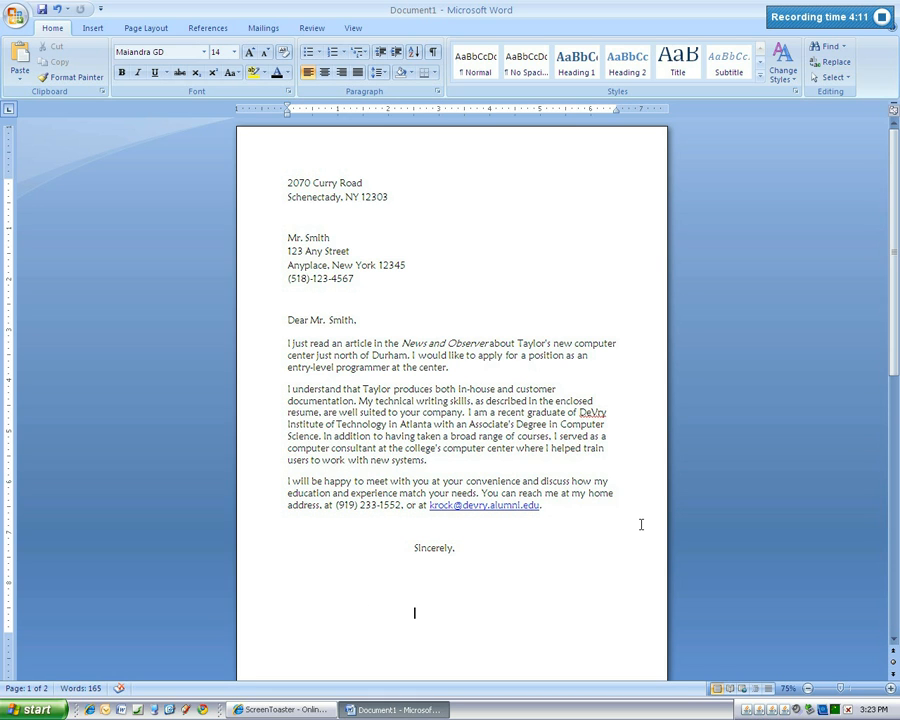
type("M")
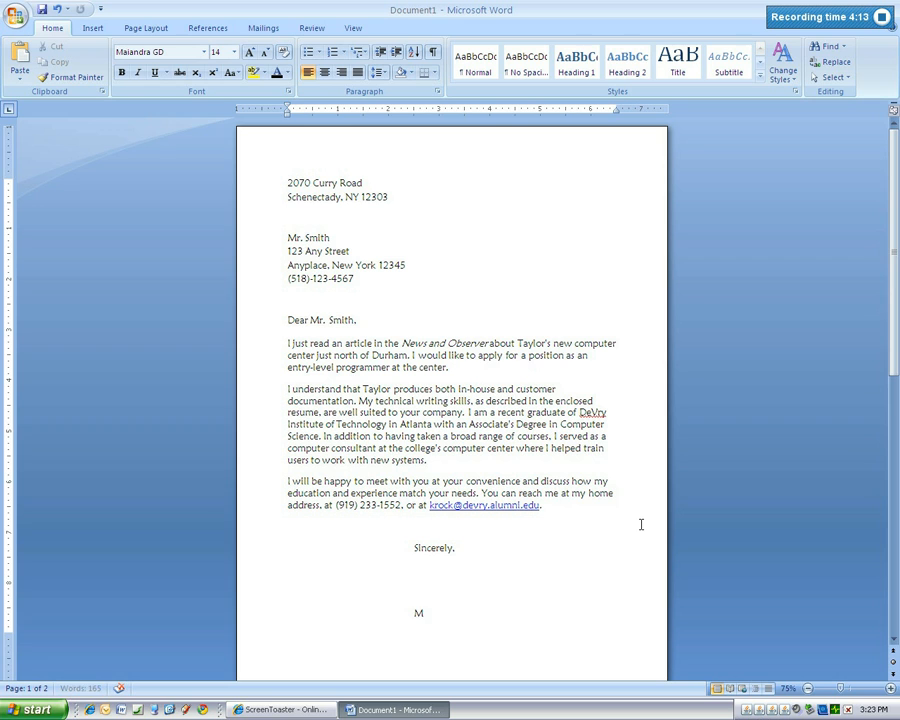
type("r.Blais")
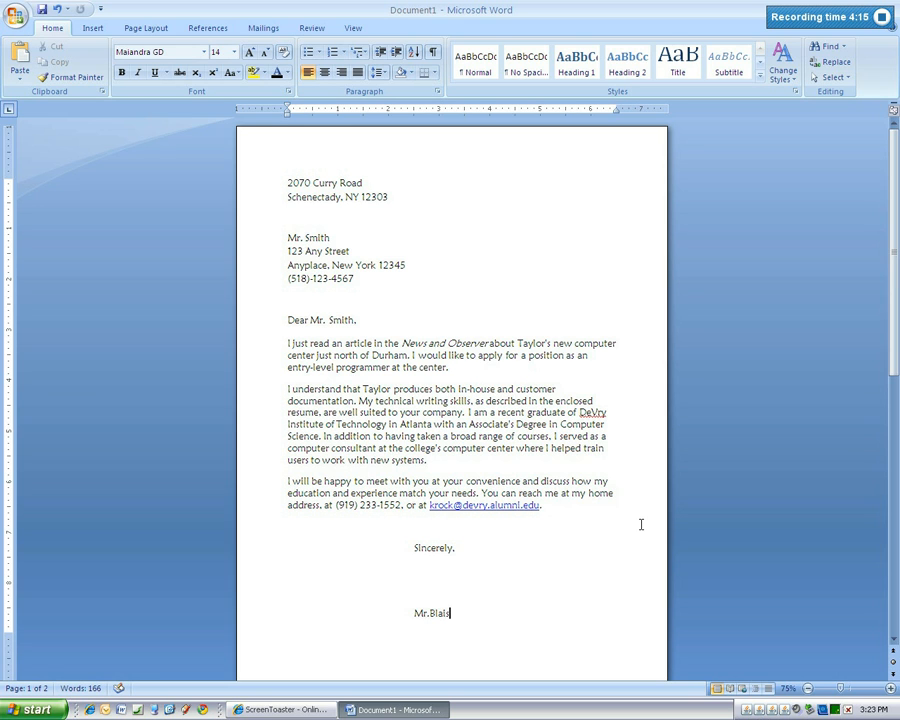
mouse_move(462, 188)
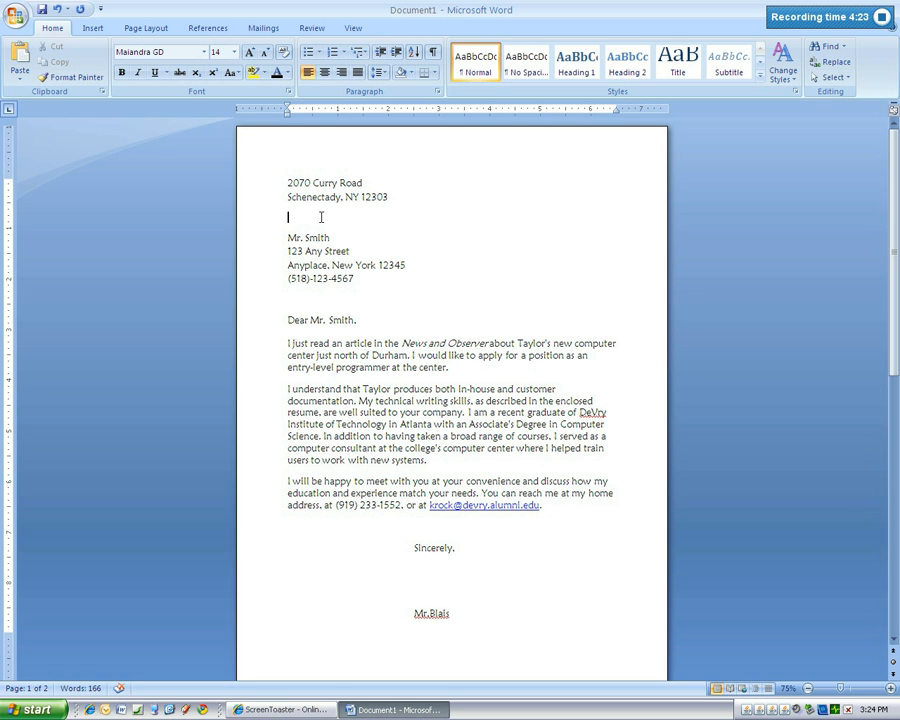
Write the May 14 date line between the sender and recipient addresses
type("May")
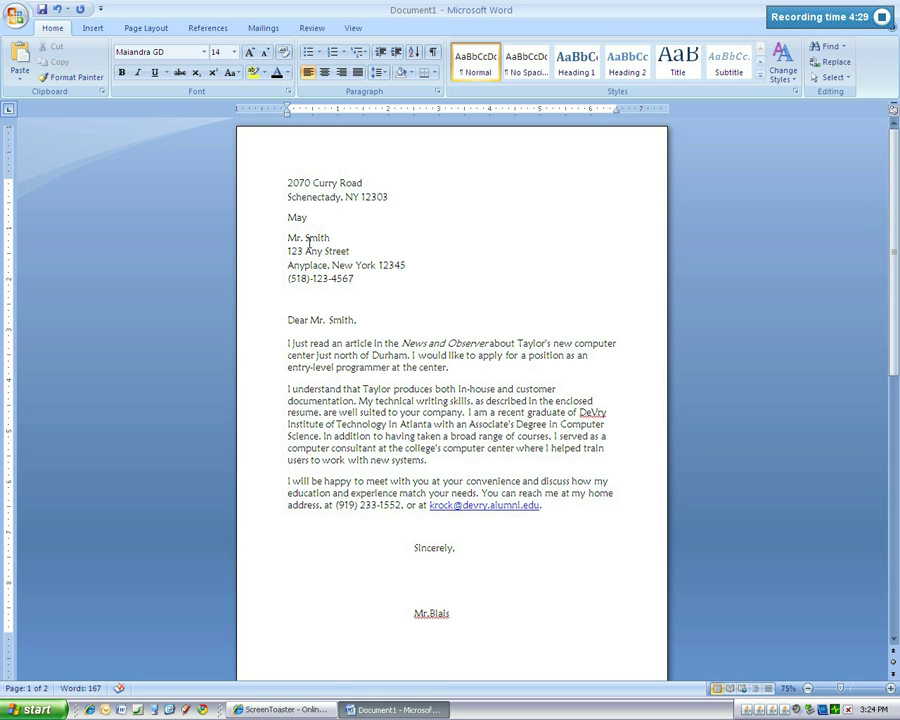
mouse_move(424, 228)
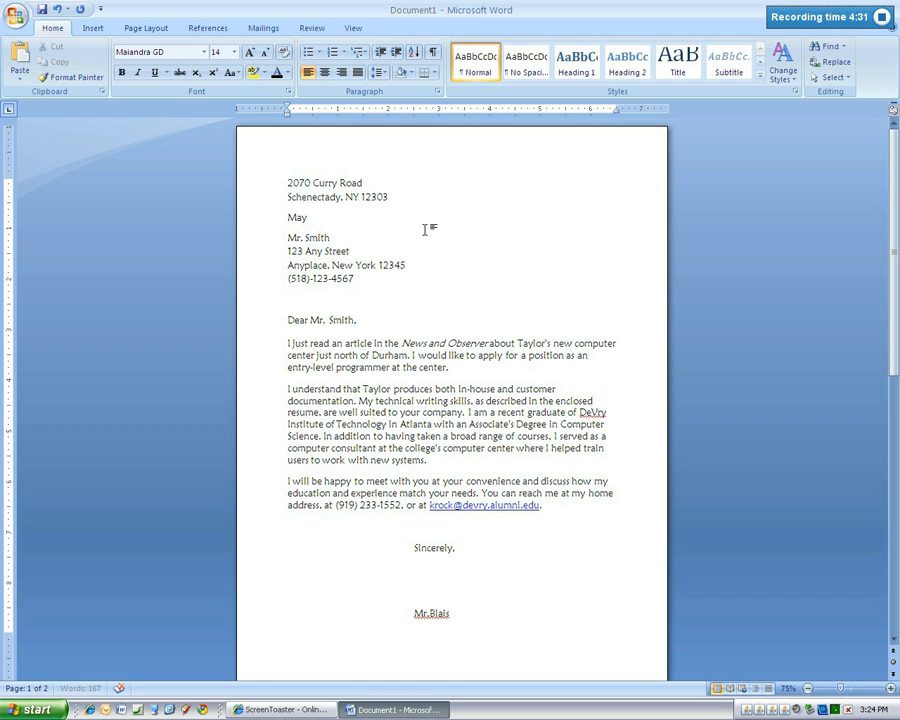
type("May")
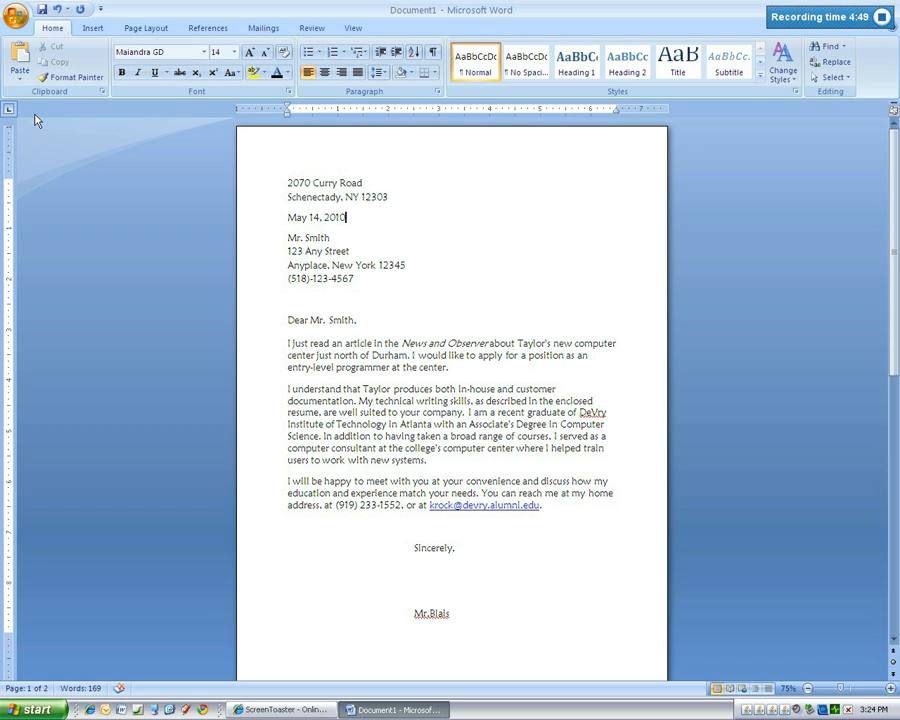
mouse_move(232, 206)
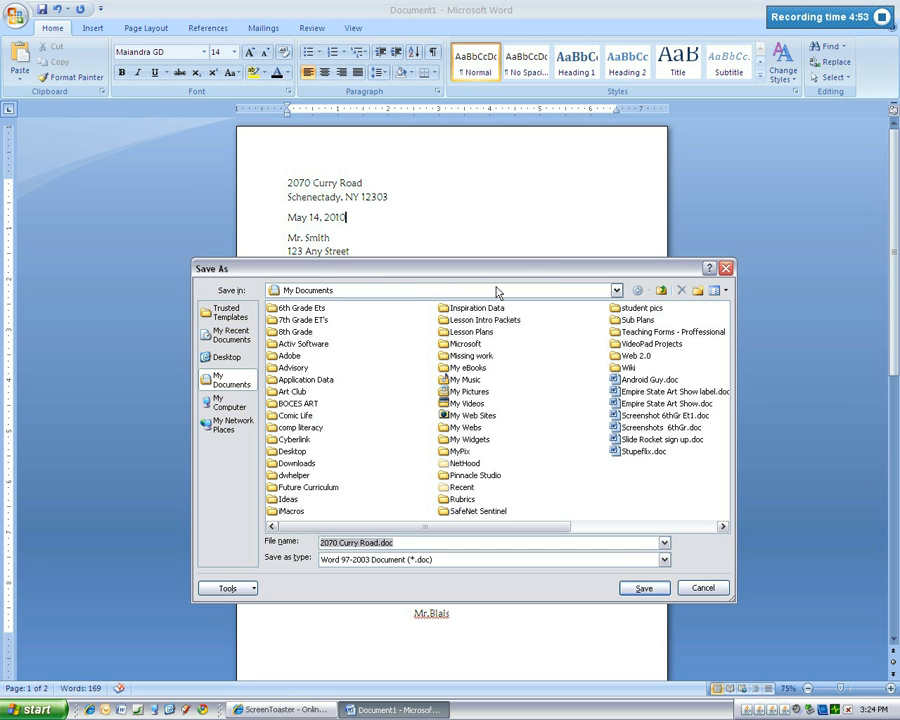
Choose the network drive and the comp literacy folder as the save location
left_click(616, 290)
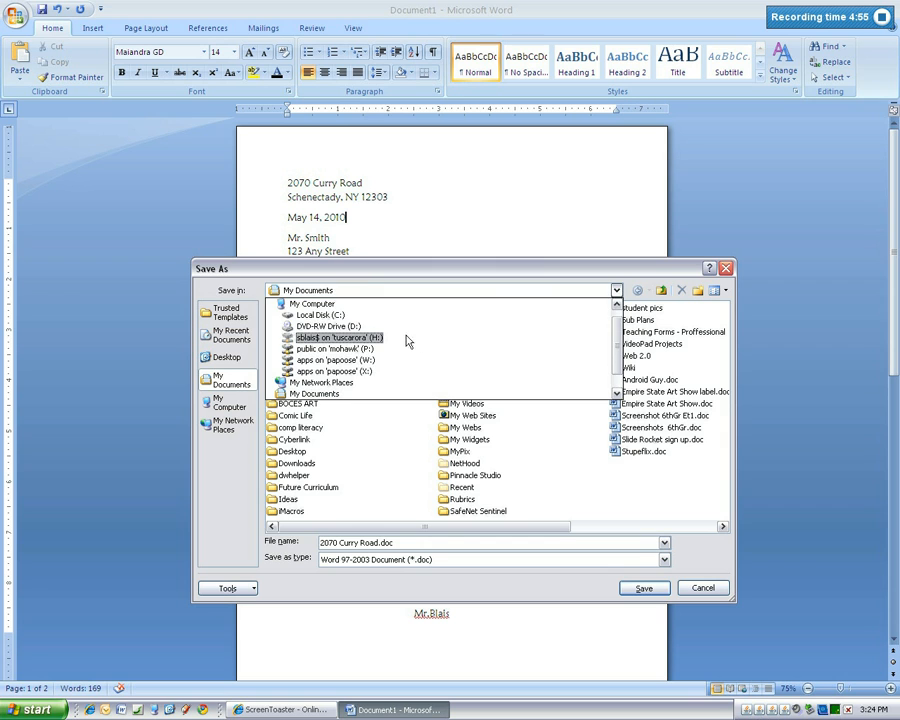
left_click(340, 336)
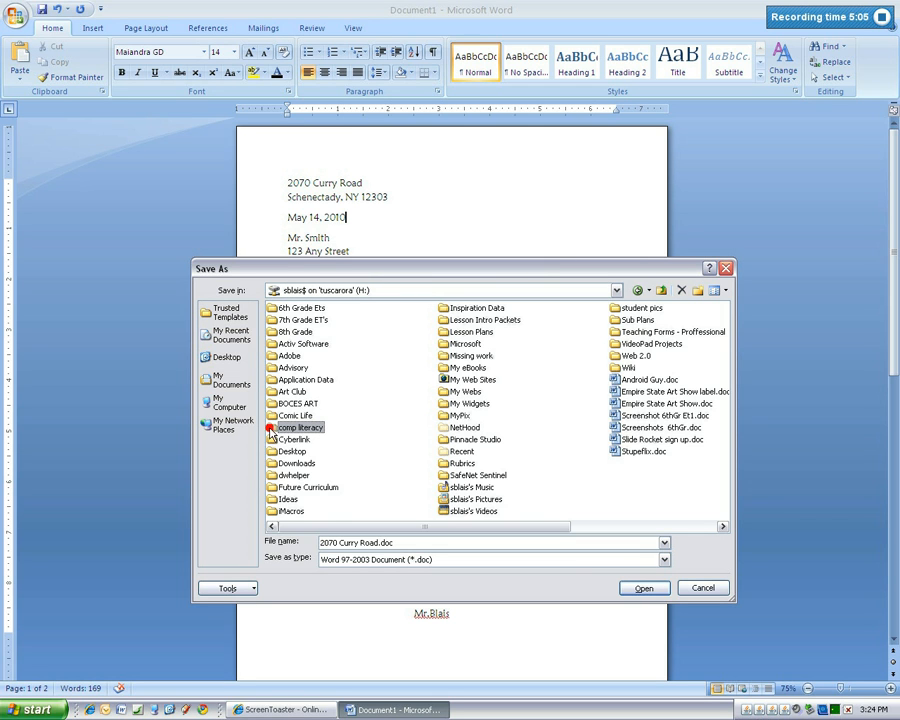
double_click(300, 428)
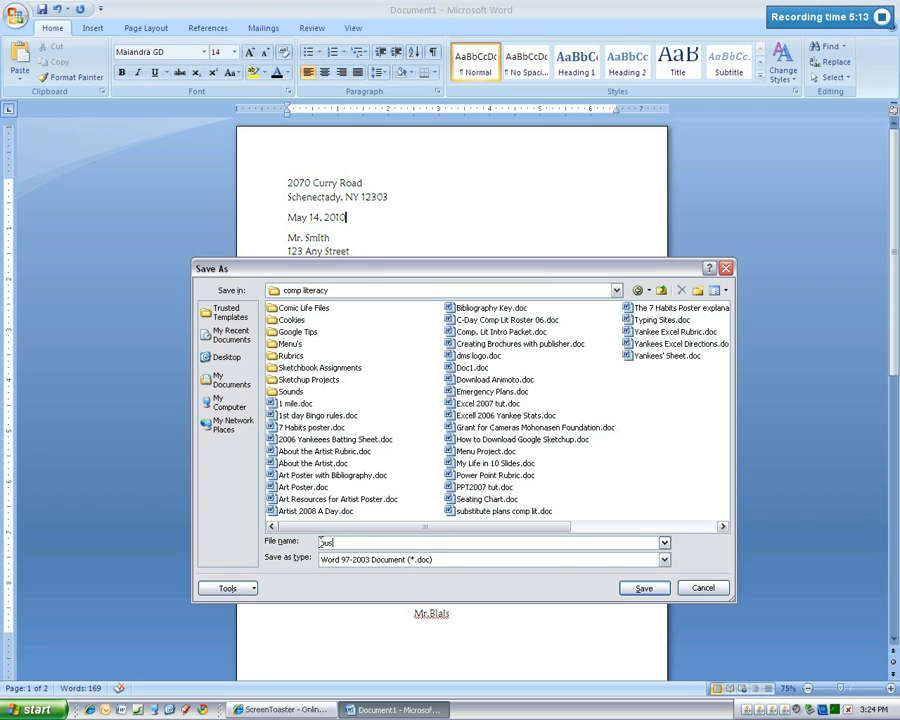
Name the file 'business letter Mr.blais' and save it
type("business letter")
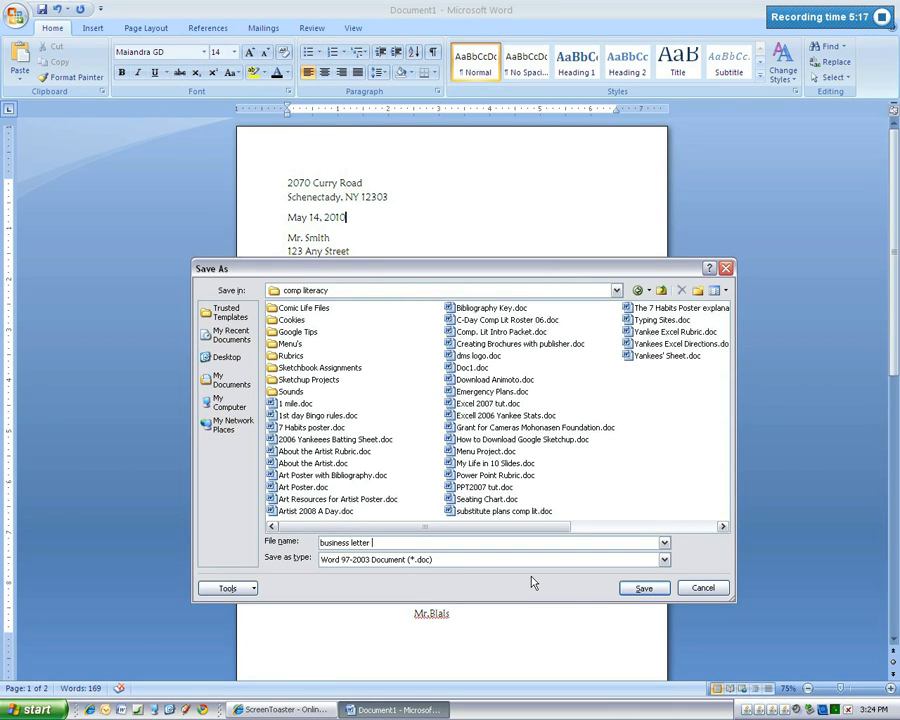
type("Mr.blais")
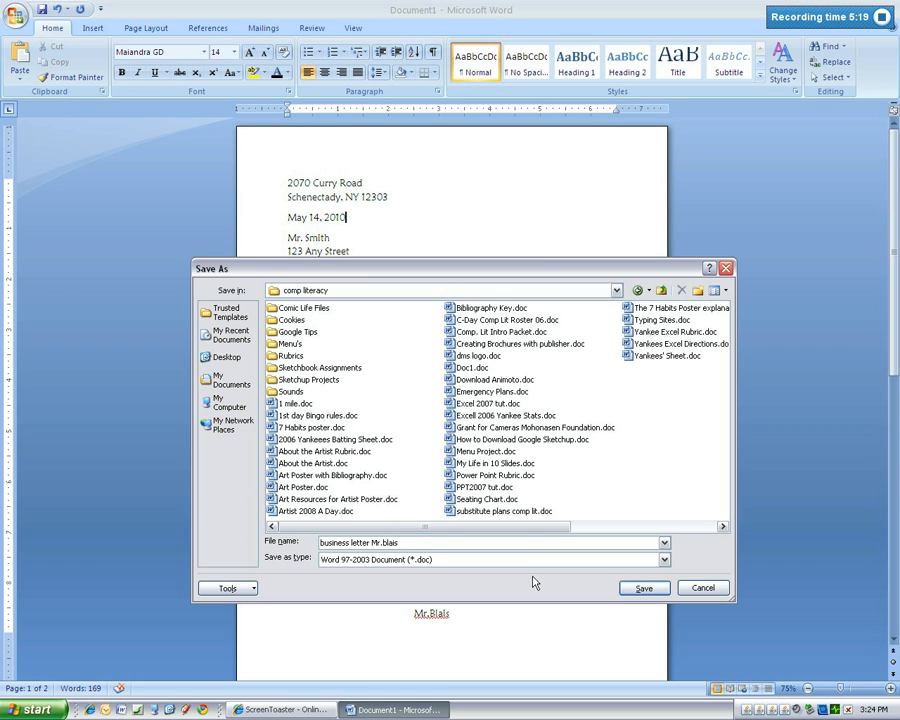
left_click(644, 588)
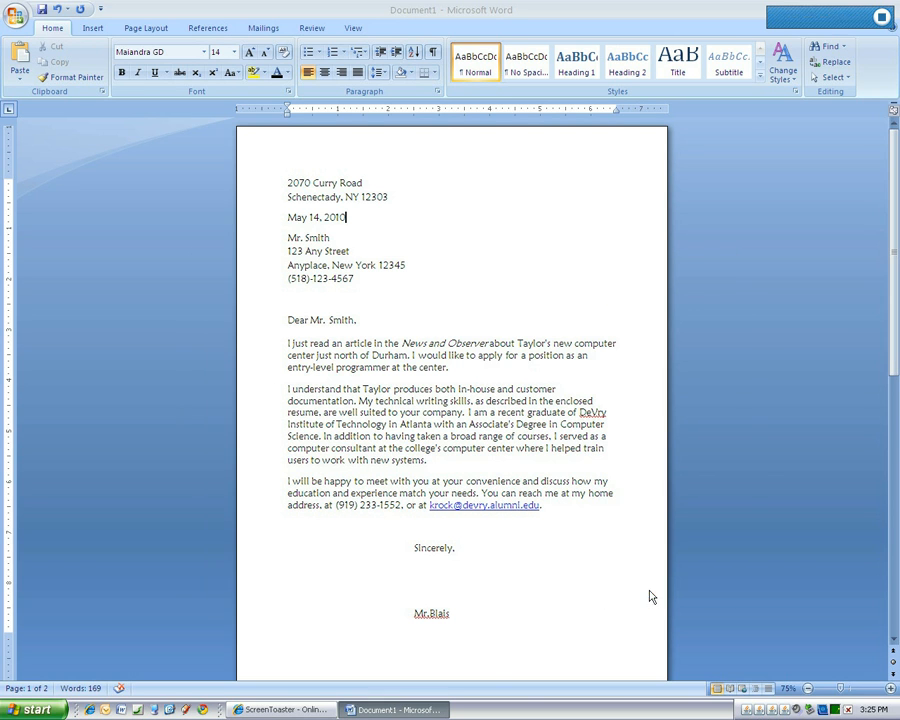